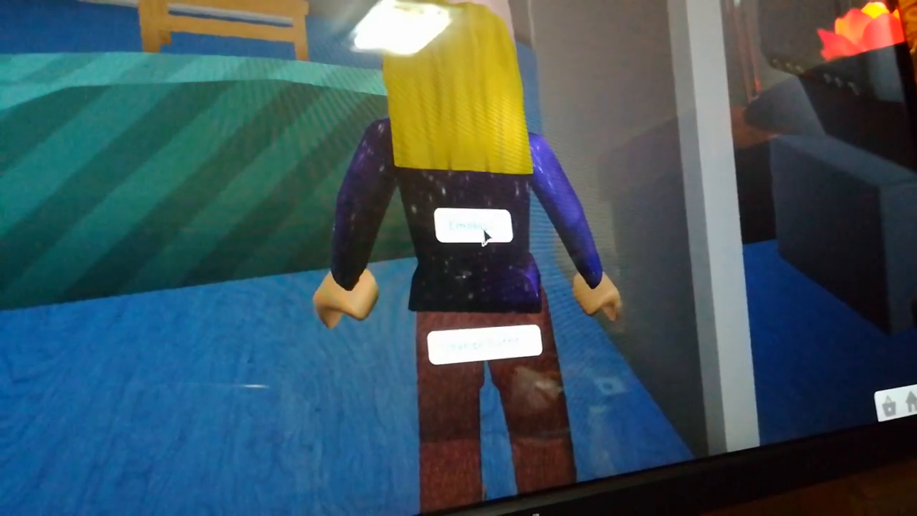
# Step: Show the avatar's emote wheel with Wave, Laugh, Sit and Cheer available
pyautogui.click(470, 228)
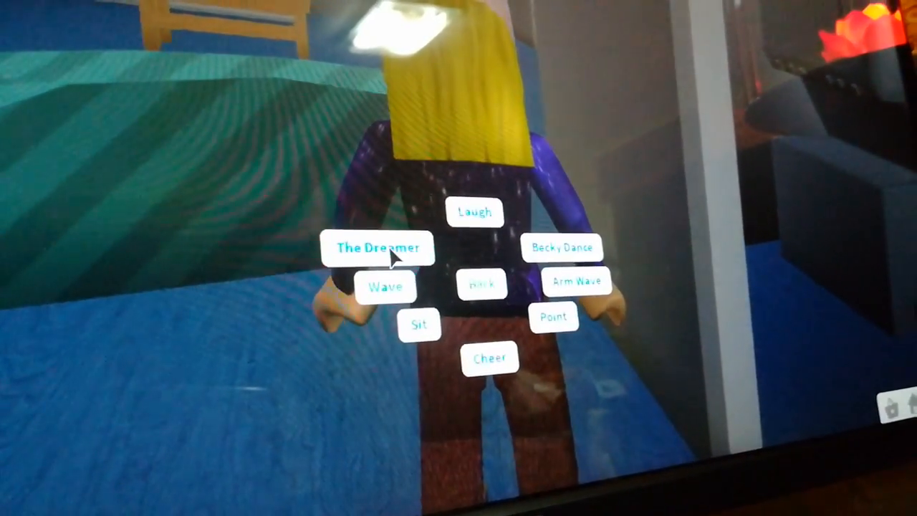